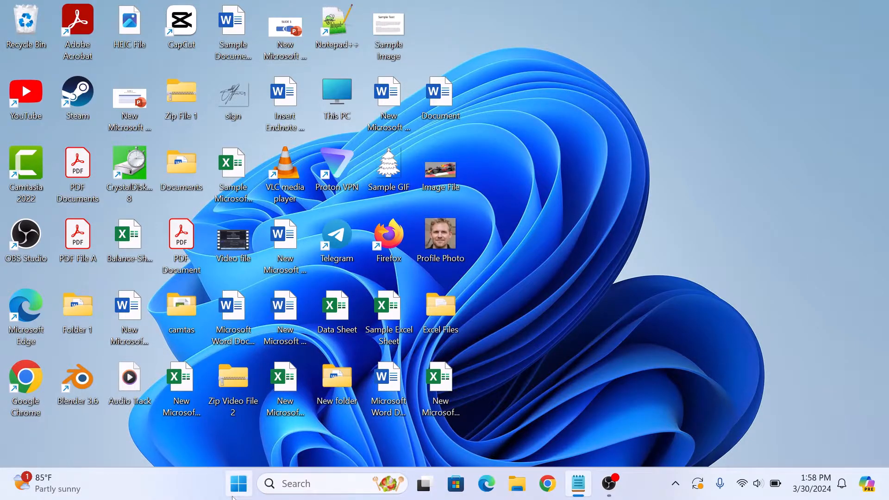
Launch Windows Settings from the Start button's quick link menu.
right_click(237, 483)
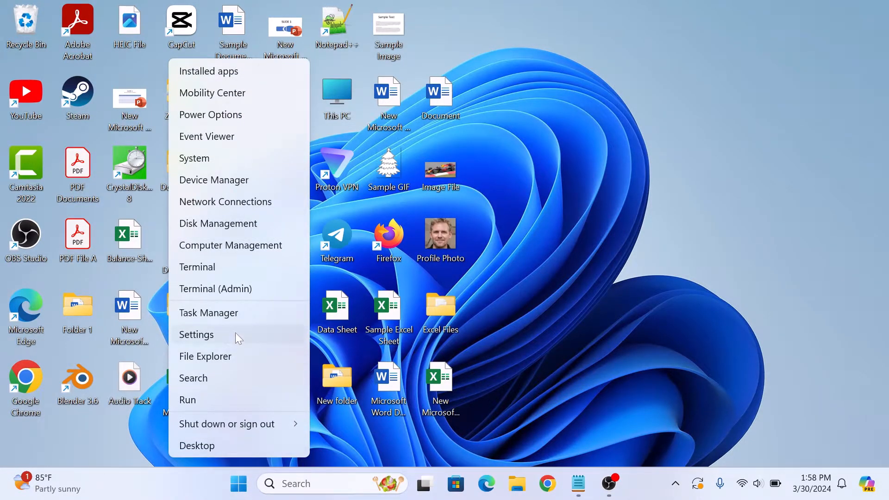
left_click(197, 334)
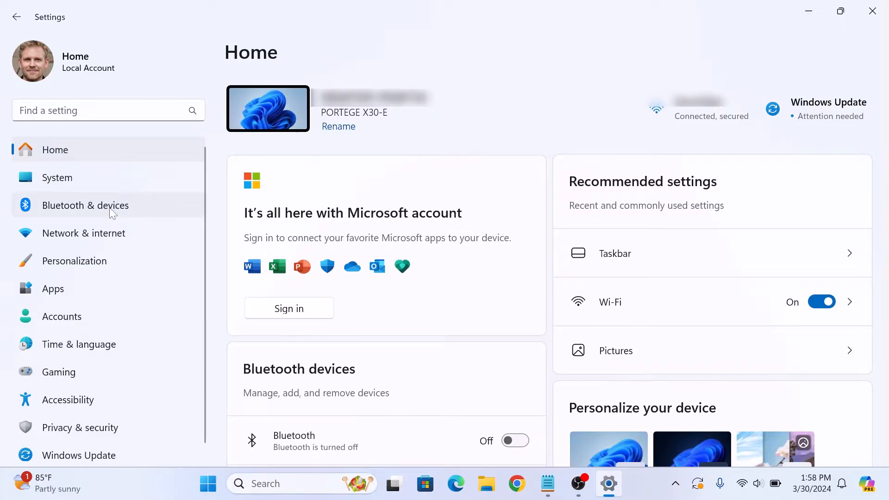
Switch Bluetooth on from the Bluetooth & devices page.
left_click(85, 206)
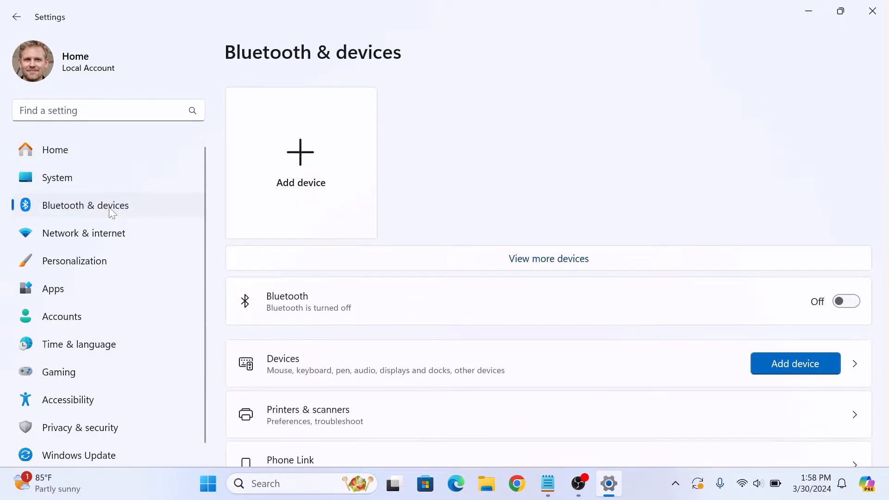
mouse_move(837, 334)
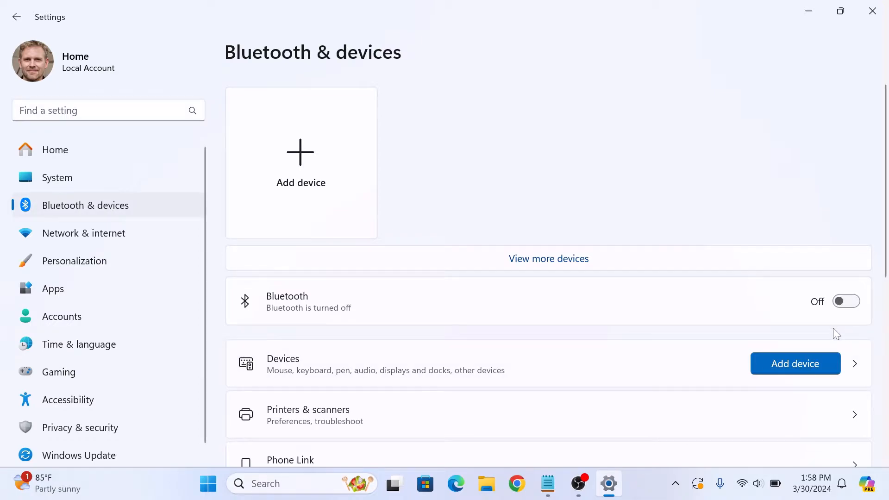
left_click(845, 301)
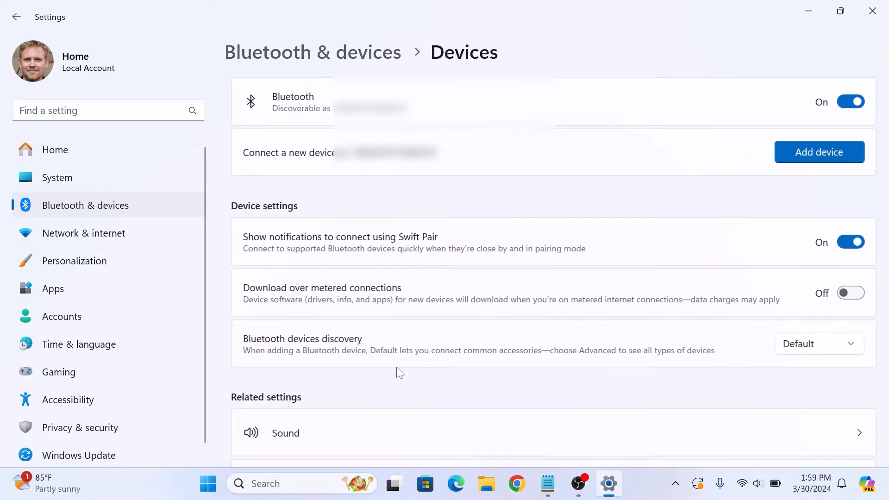
Reach Related settings and request More Bluetooth settings, opening the classic Bluetooth Settings dialog.
scroll("down", 3)
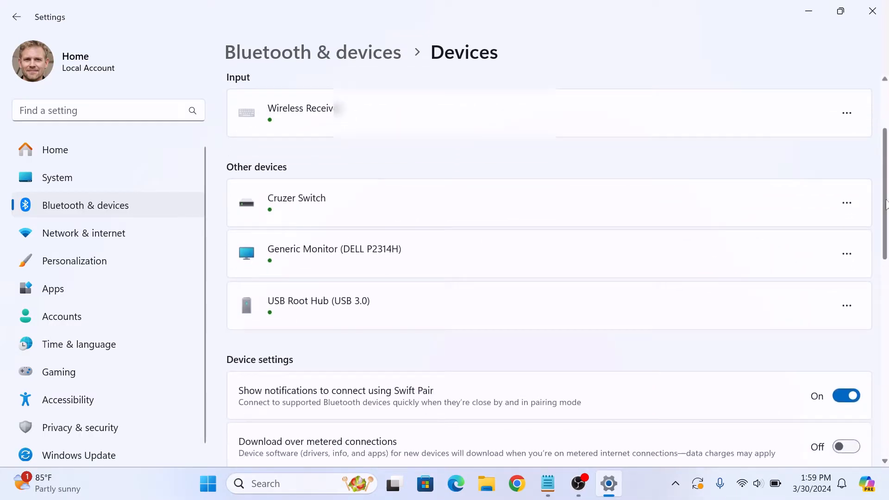
scroll("down", 3)
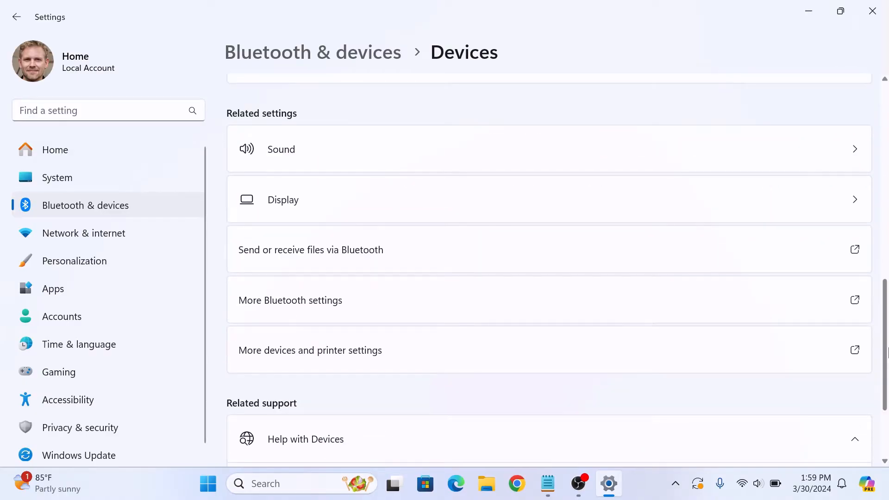
mouse_move(374, 303)
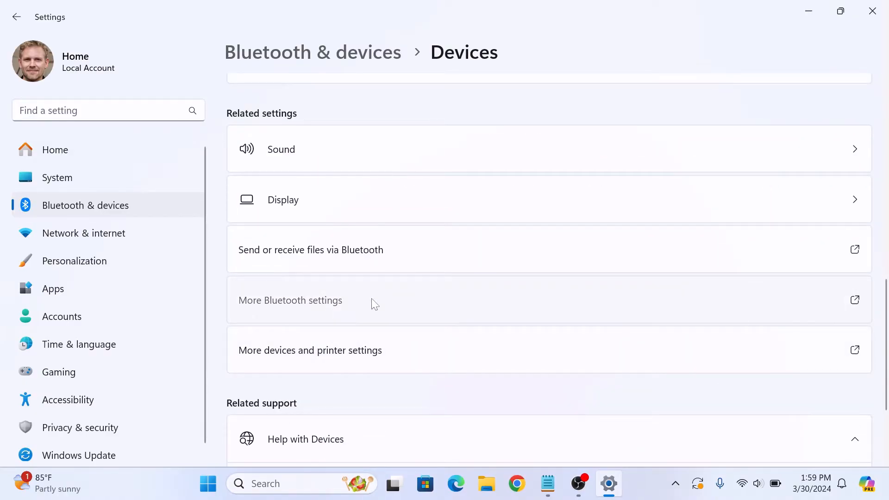
left_click(291, 300)
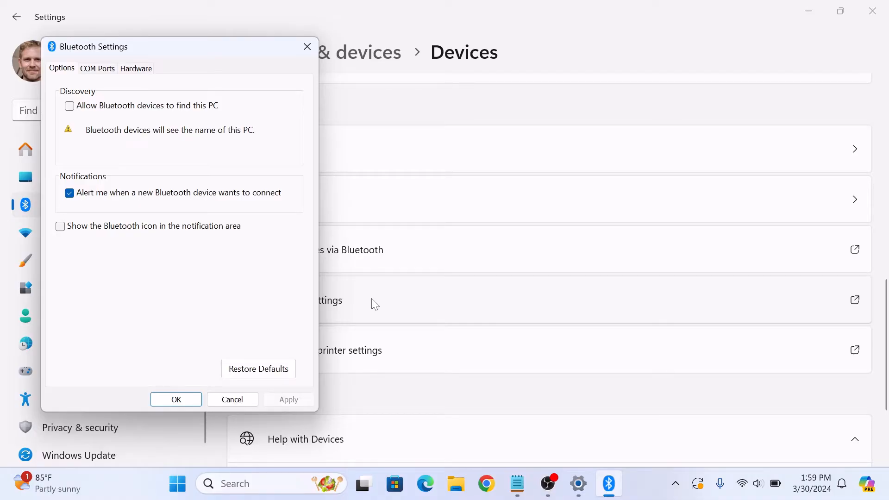
mouse_move(125, 261)
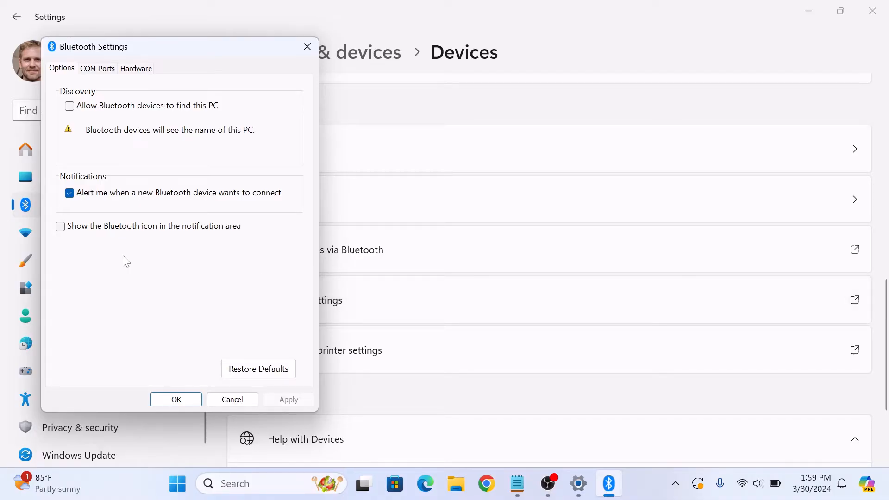
Enable 'Show the Bluetooth icon in the notification area', confirm with OK and close Settings.
left_click(60, 226)
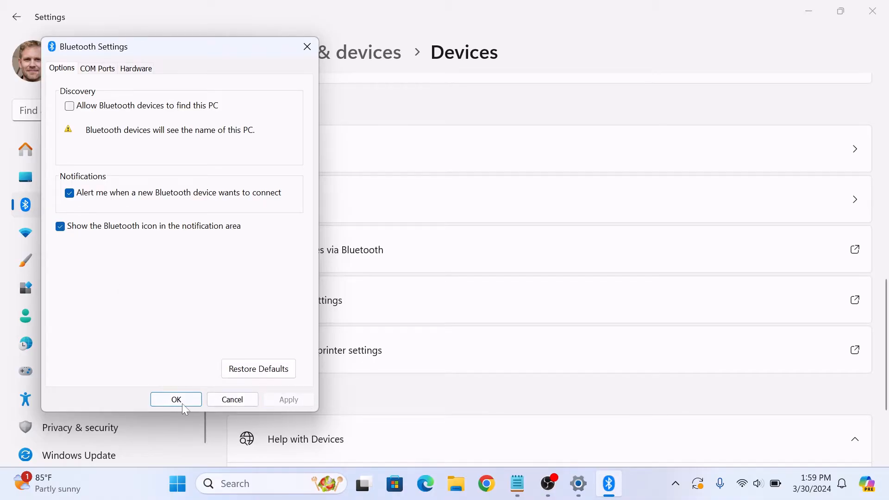
left_click(176, 399)
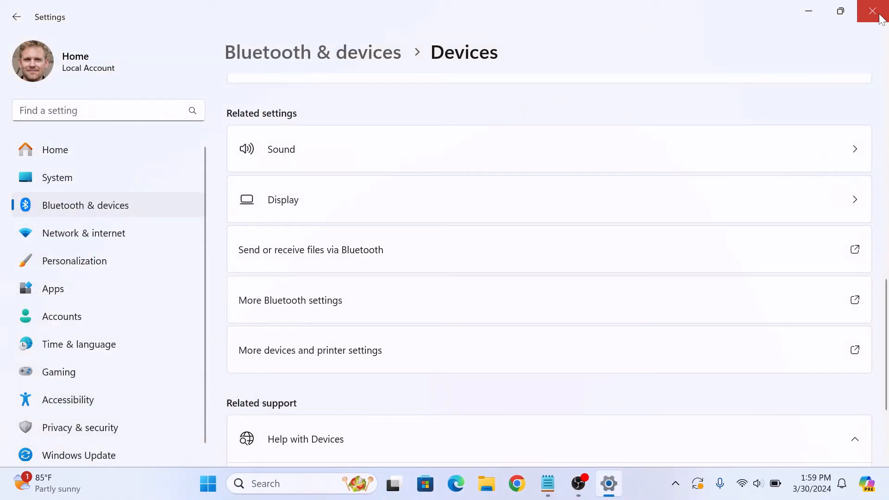
left_click(875, 10)
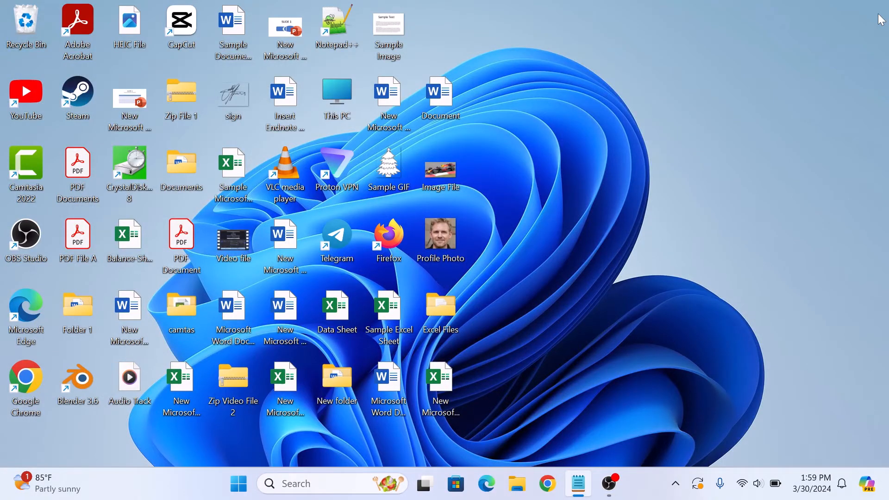
Bring up Taskbar settings from the taskbar's right-click menu.
right_click(191, 486)
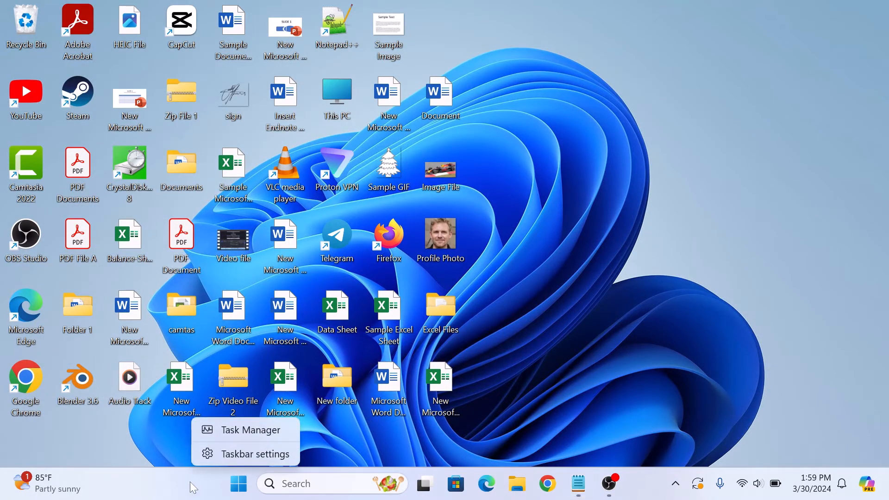
left_click(249, 454)
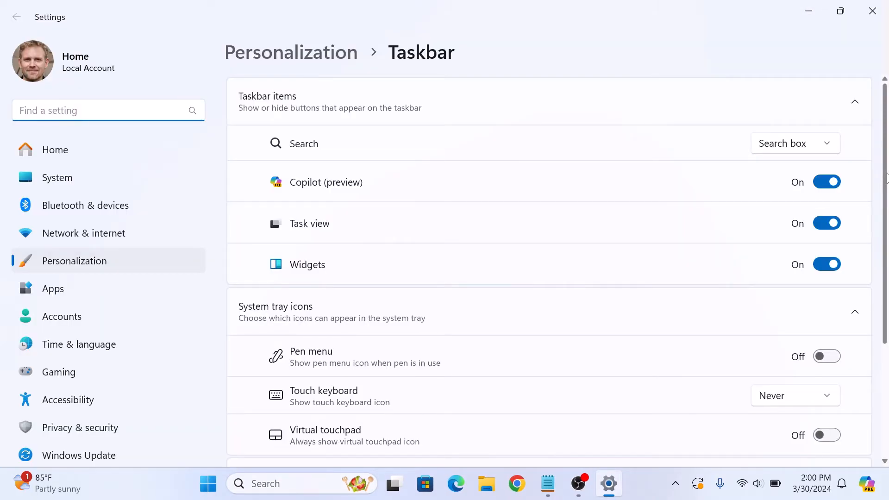
Expand Other system tray icons and switch the Bluetooth Devices toggle to On.
scroll("down", 3)
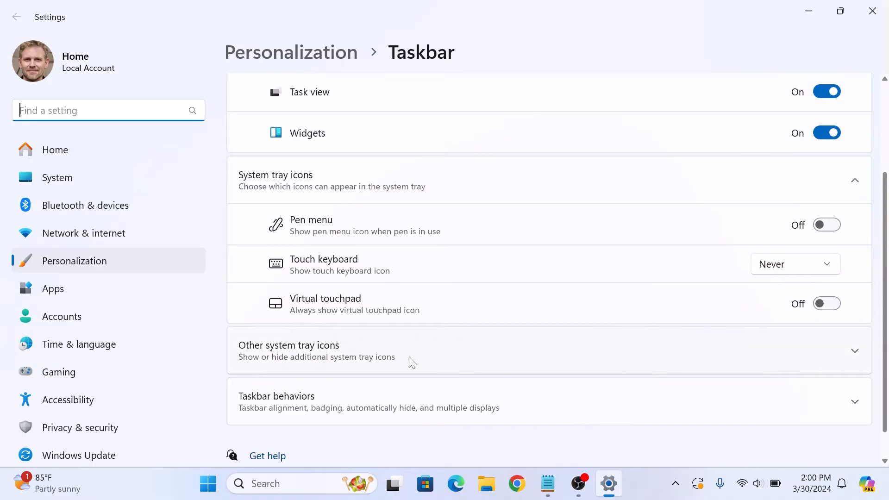
left_click(546, 350)
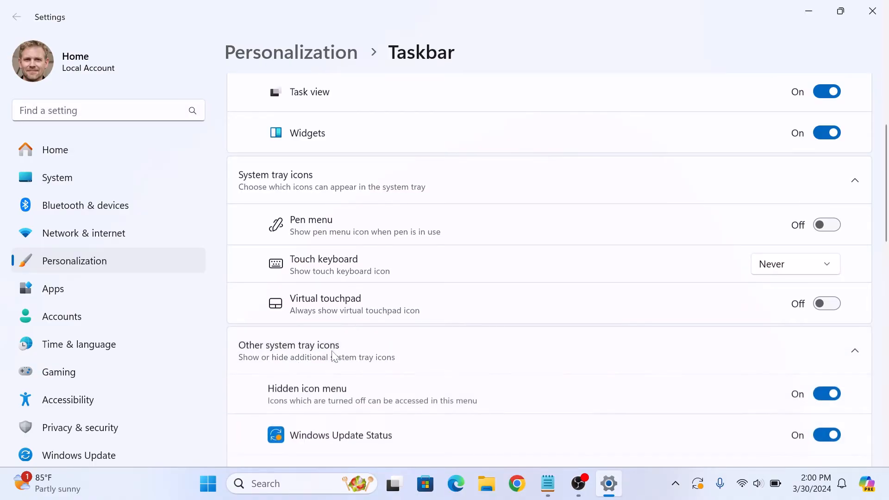
scroll("down", 3)
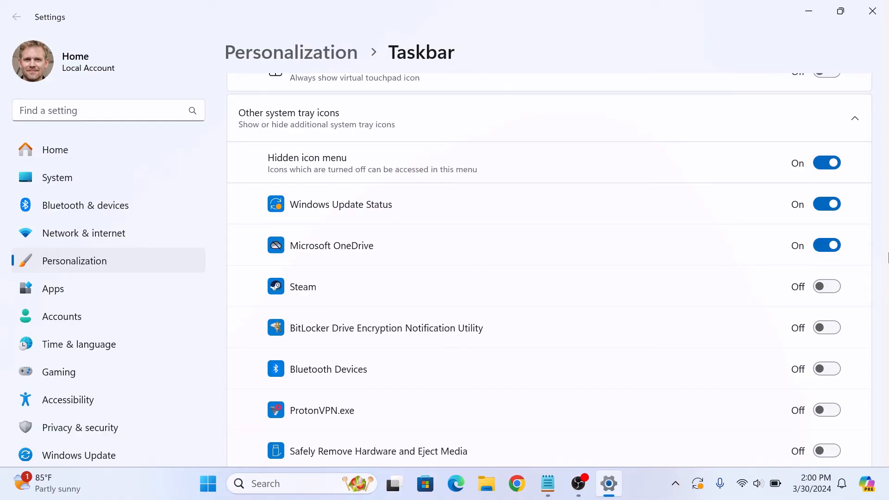
mouse_move(826, 369)
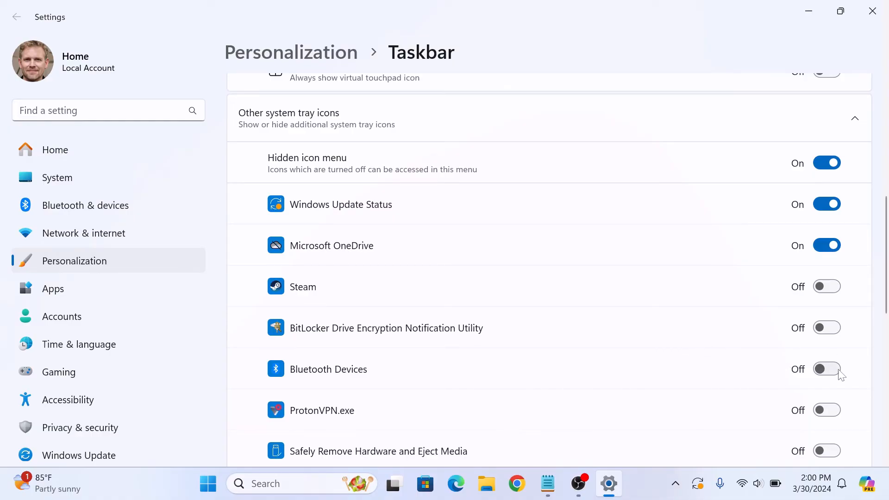
left_click(826, 369)
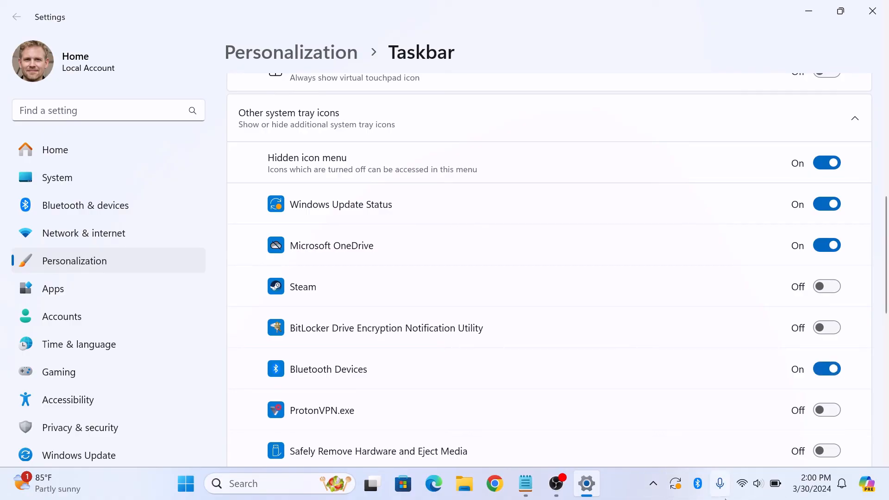
mouse_move(698, 483)
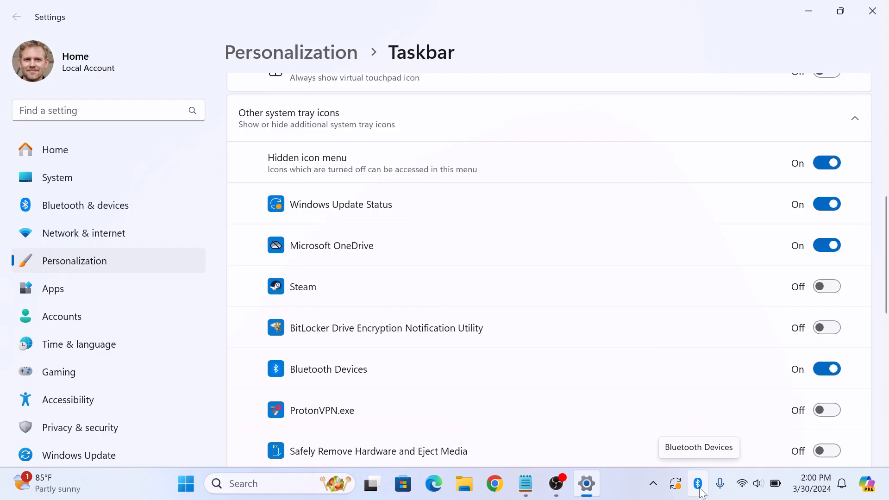